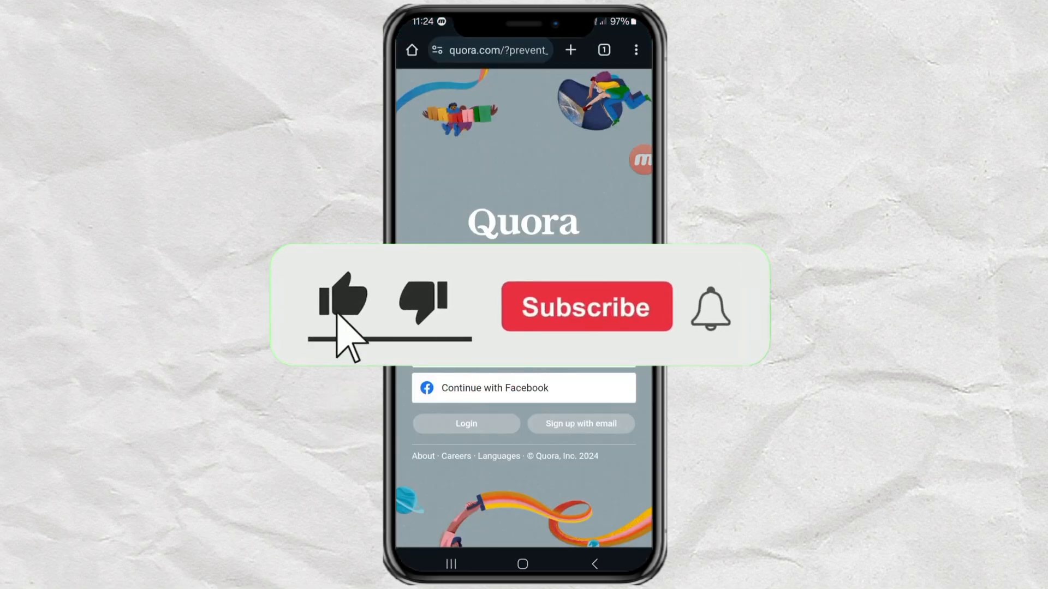
# - Leave the Quora sign-in page and start a new address entry in Chrome's address bar
pyautogui.click(586, 307)
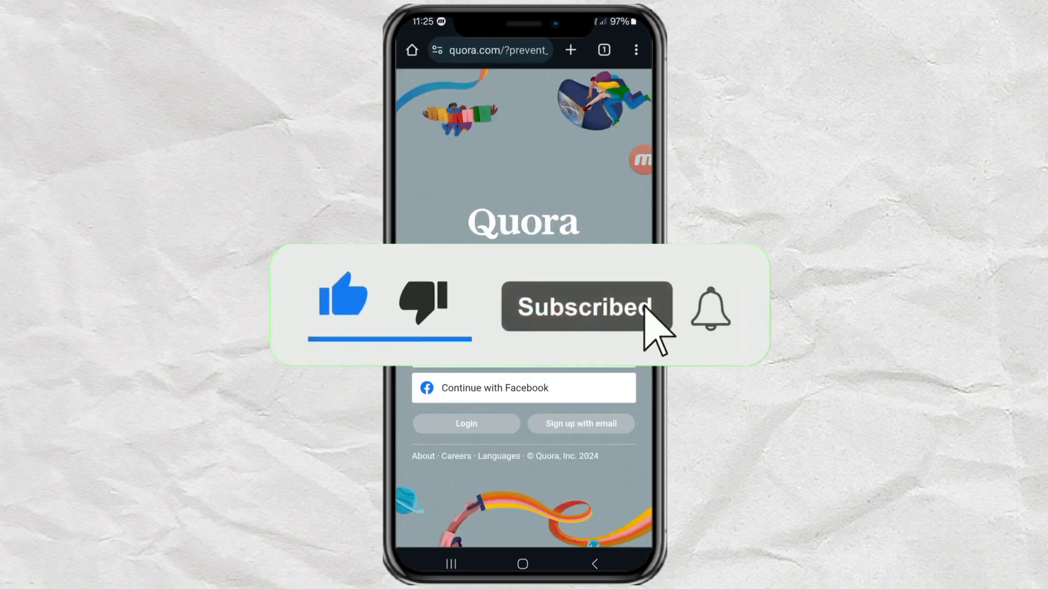
pyautogui.click(711, 308)
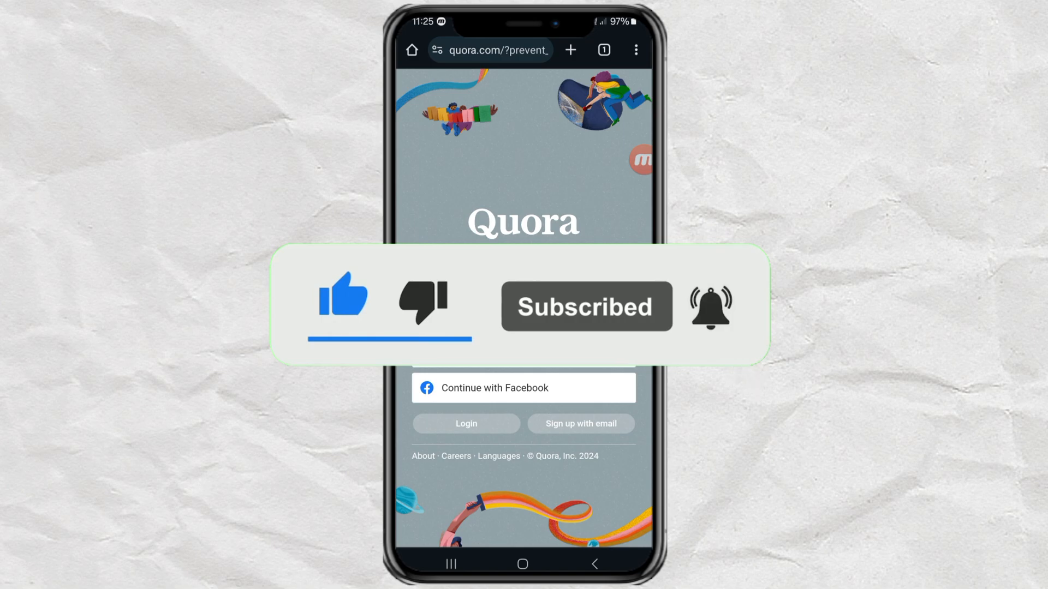
pyautogui.click(488, 49)
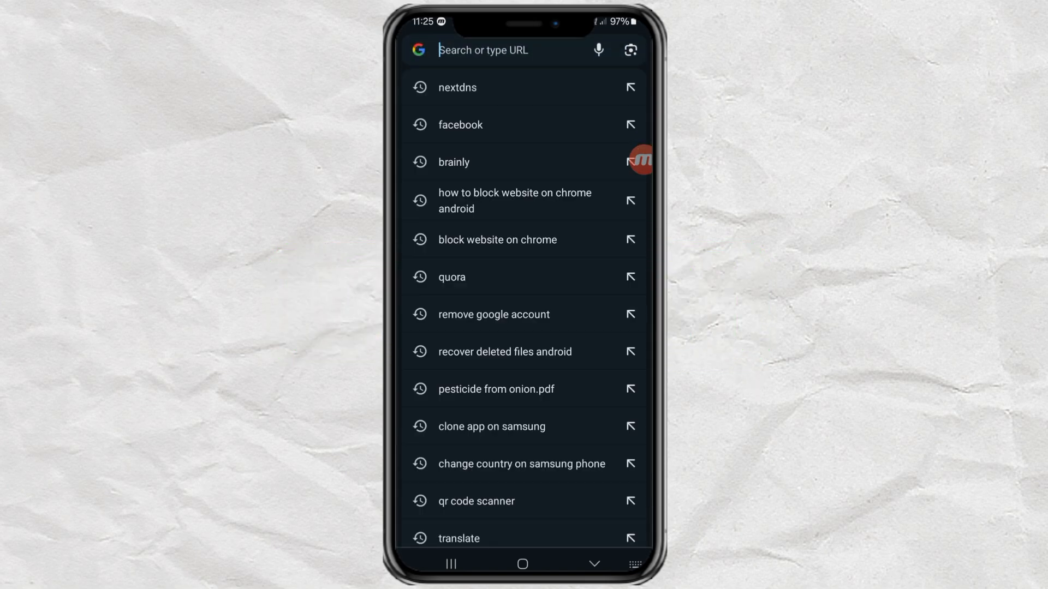
# - Search 'nextdns', reach nextdns.io and create a temporary profile via 'Try it now'
pyautogui.write('nextdns.io')
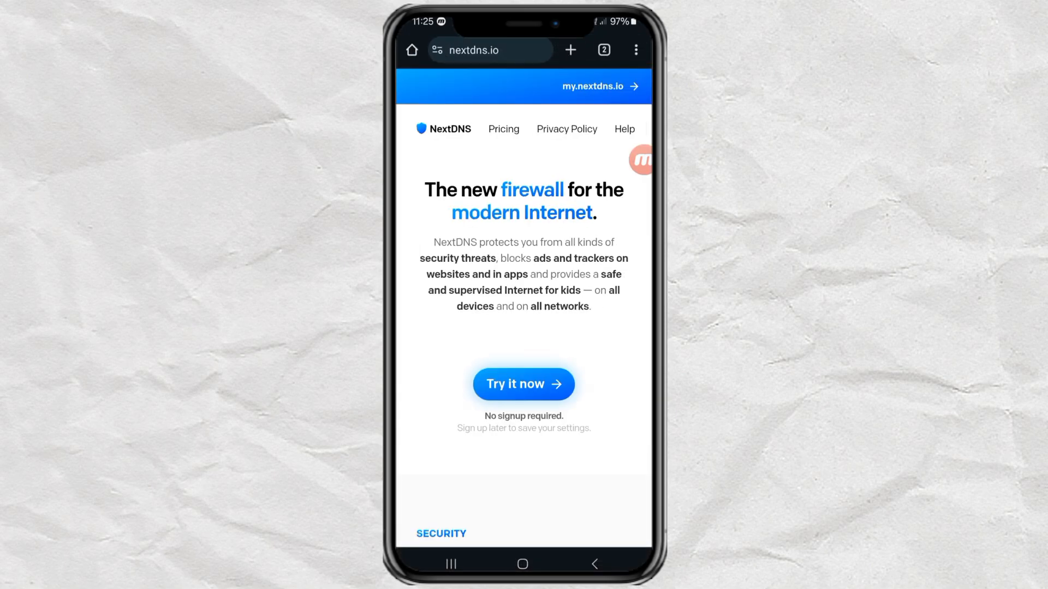
pyautogui.click(522, 383)
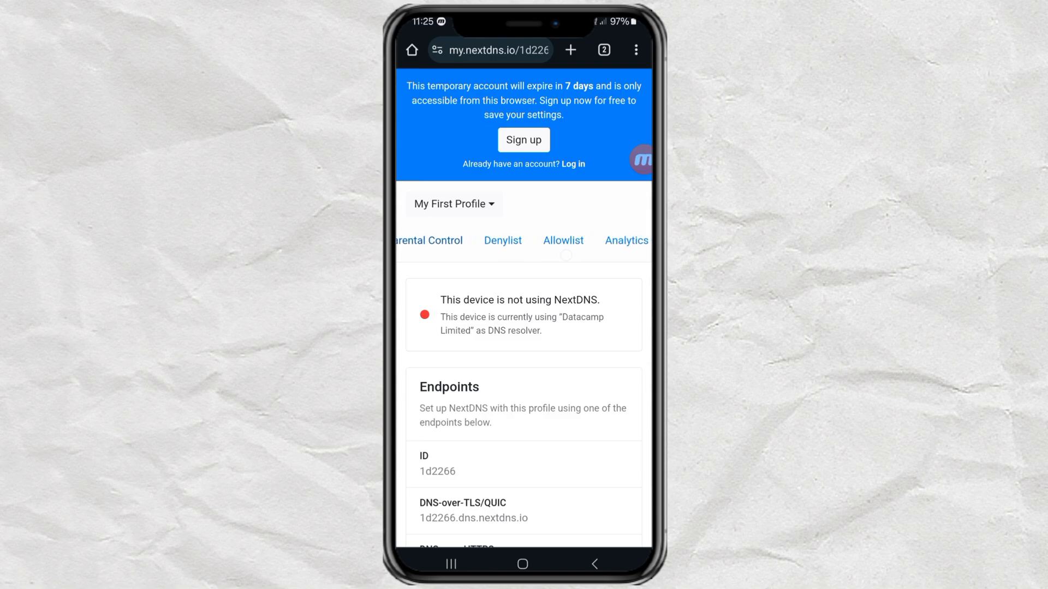
# - Add quora.com to the profile's denylist
pyautogui.click(502, 240)
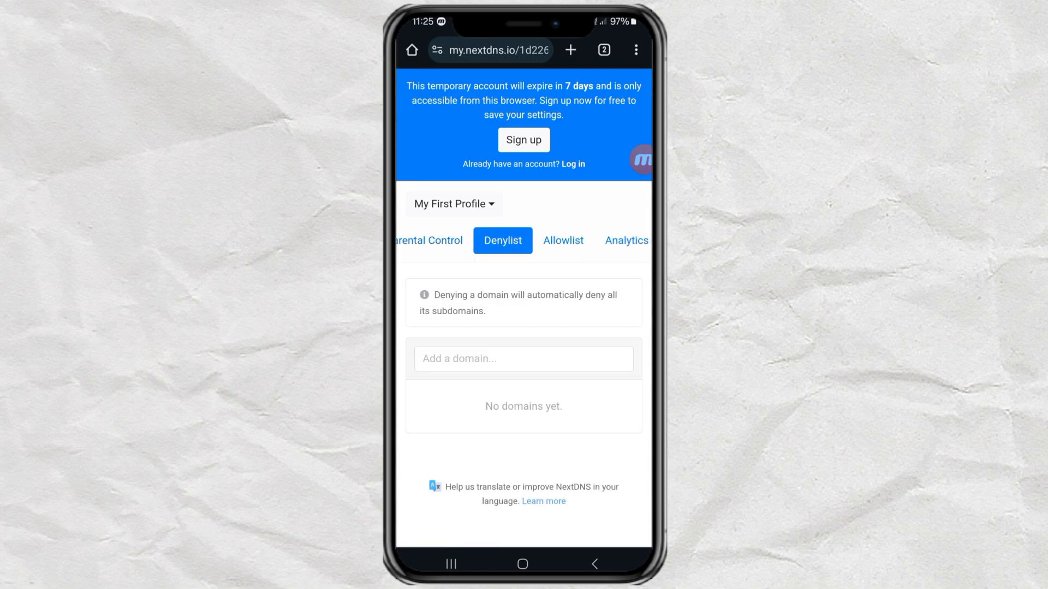
pyautogui.click(523, 358)
pyautogui.write('quora.c')
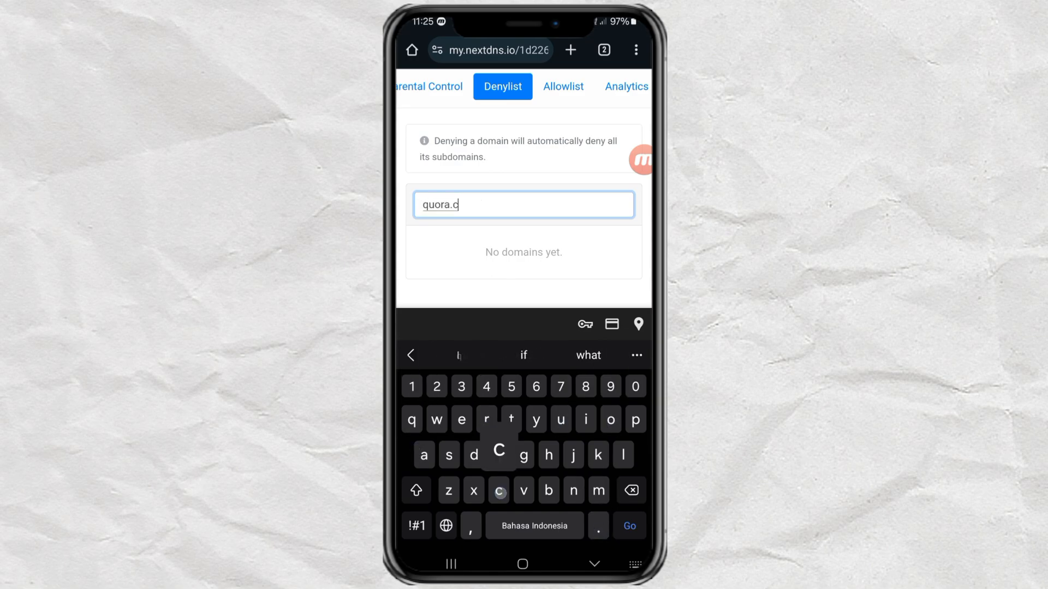
pyautogui.write('om')
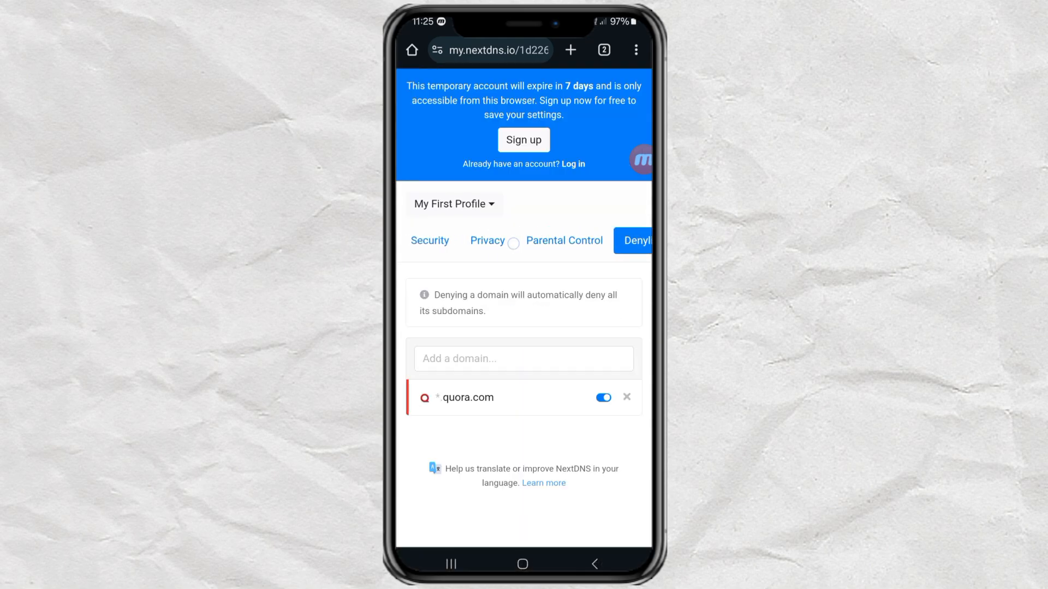
pyautogui.click(430, 240)
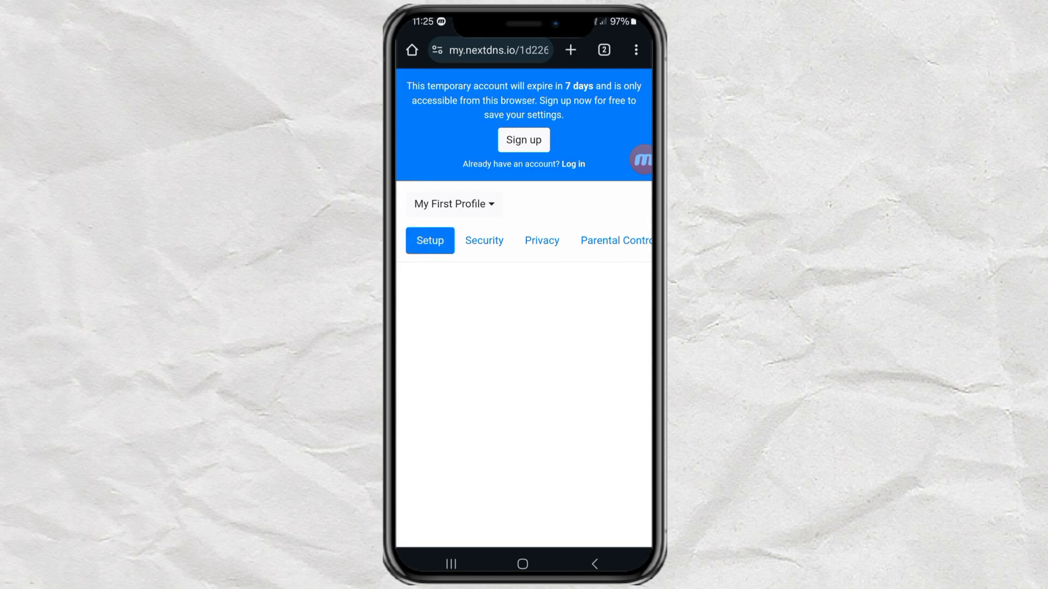
pyautogui.scroll(-3)
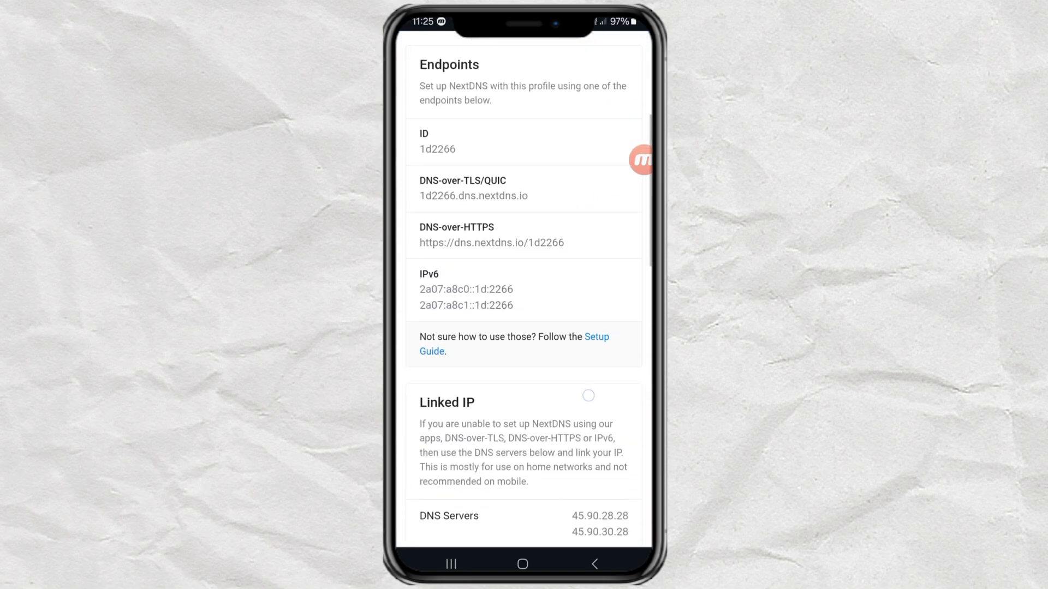
pyautogui.scroll(-3)
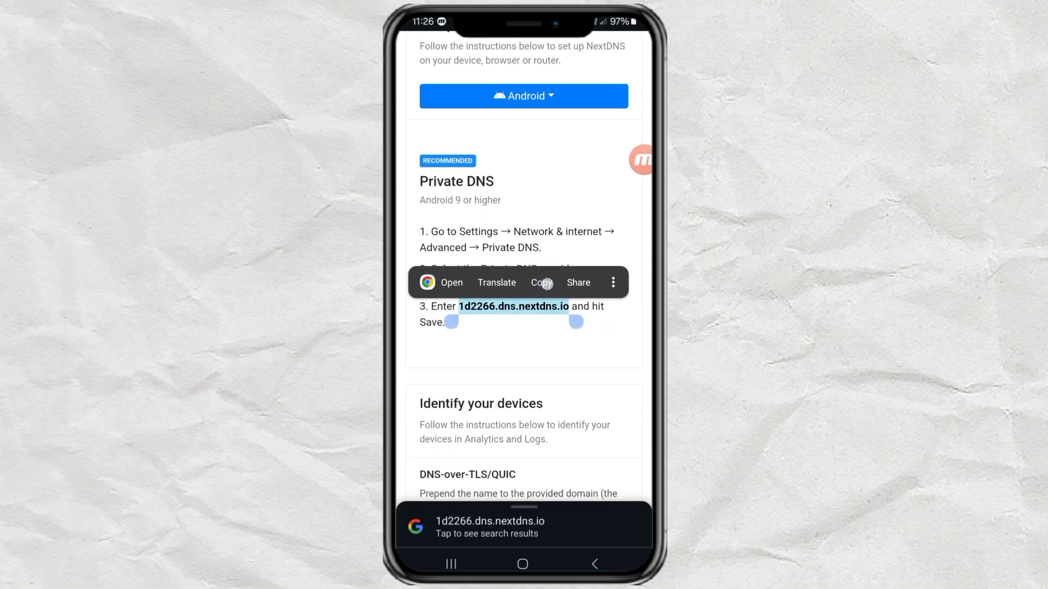
pyautogui.click(542, 281)
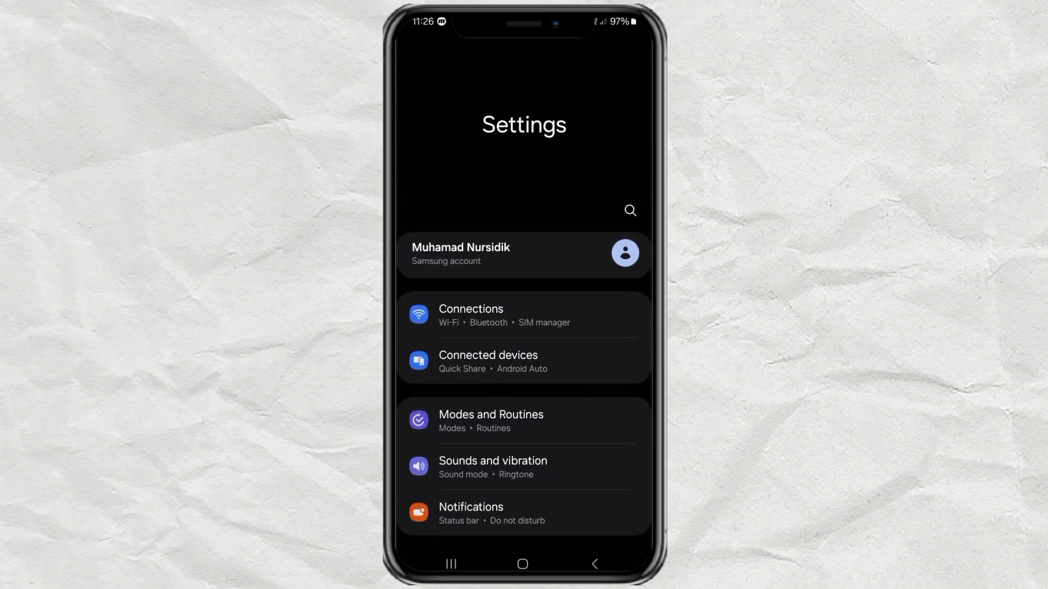
# - Reach the Private DNS options under Connections > More connection settings
pyautogui.click(470, 315)
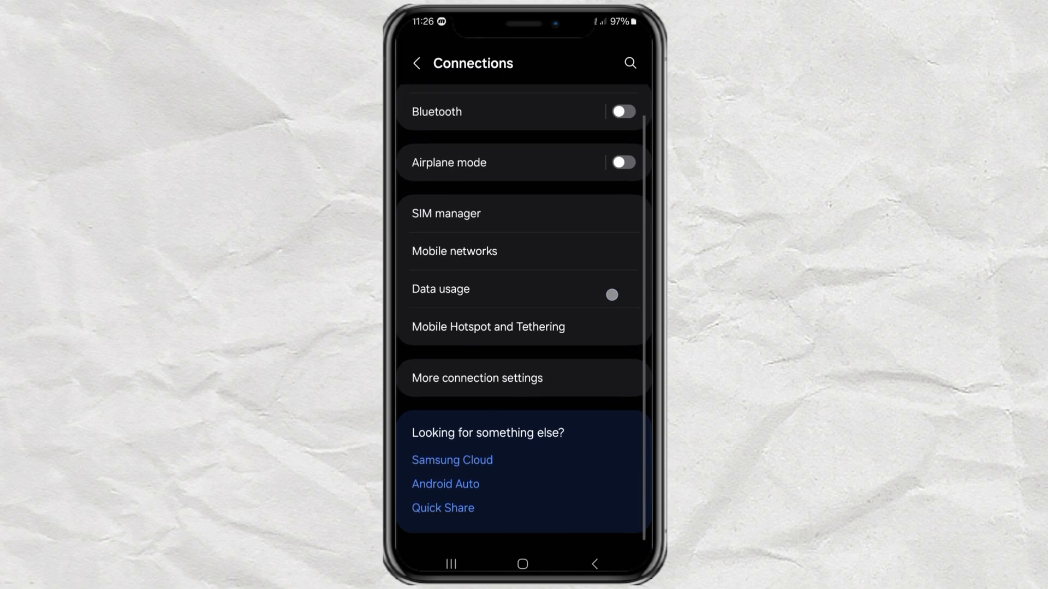
pyautogui.click(477, 377)
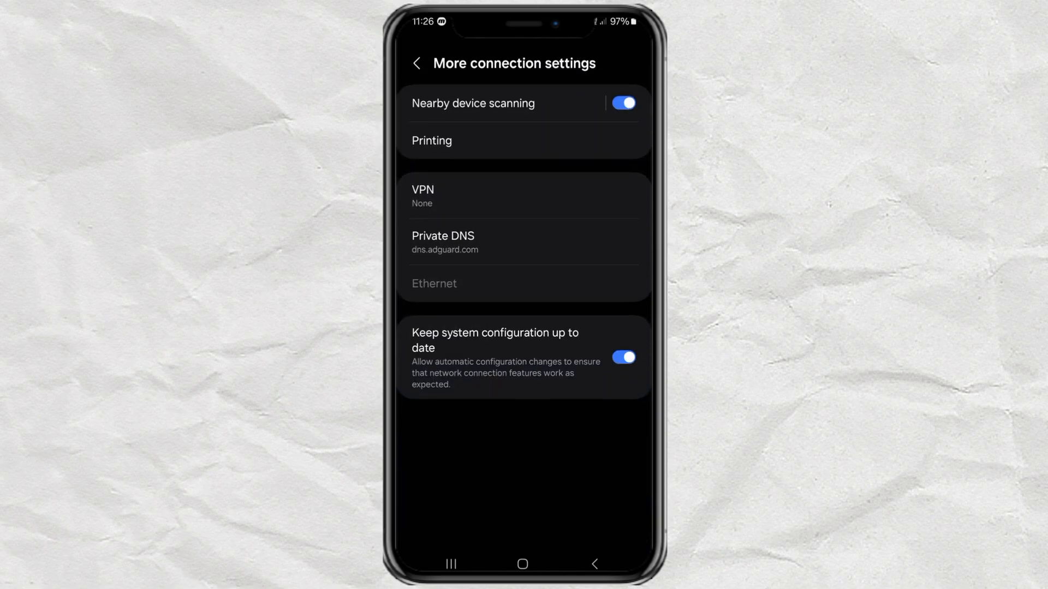
pyautogui.click(443, 242)
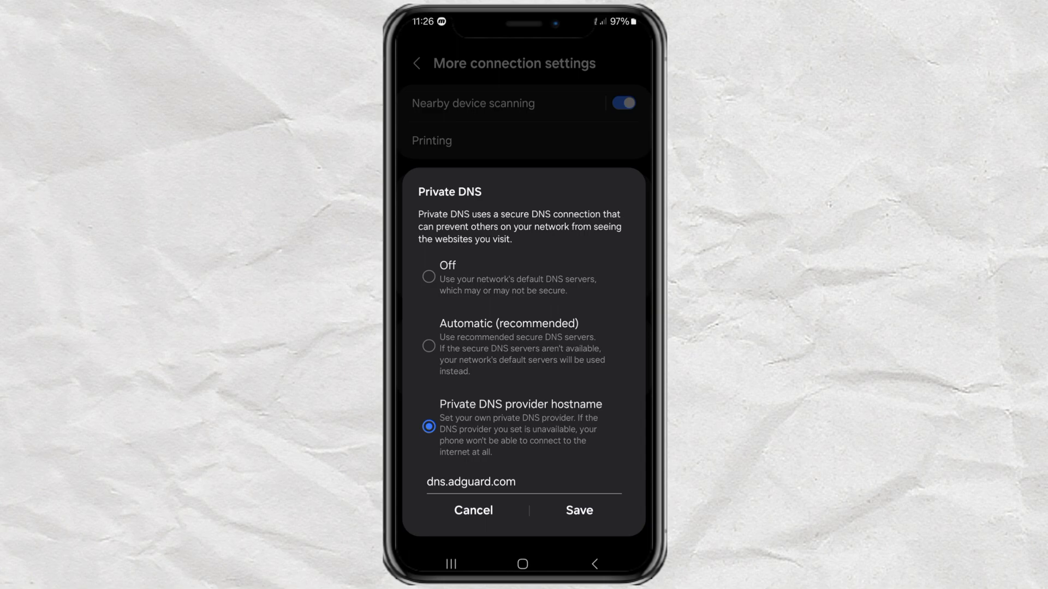
pyautogui.click(428, 275)
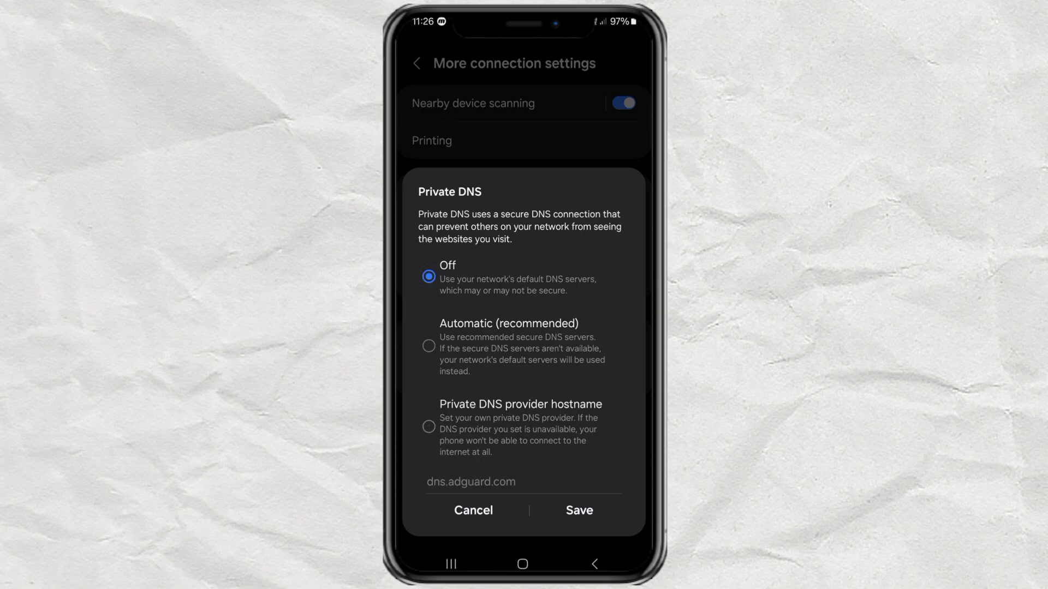
# - Replace dns.adguard.com with 1d2266.dns.nextdns.io as the provider hostname and save it
pyautogui.click(428, 427)
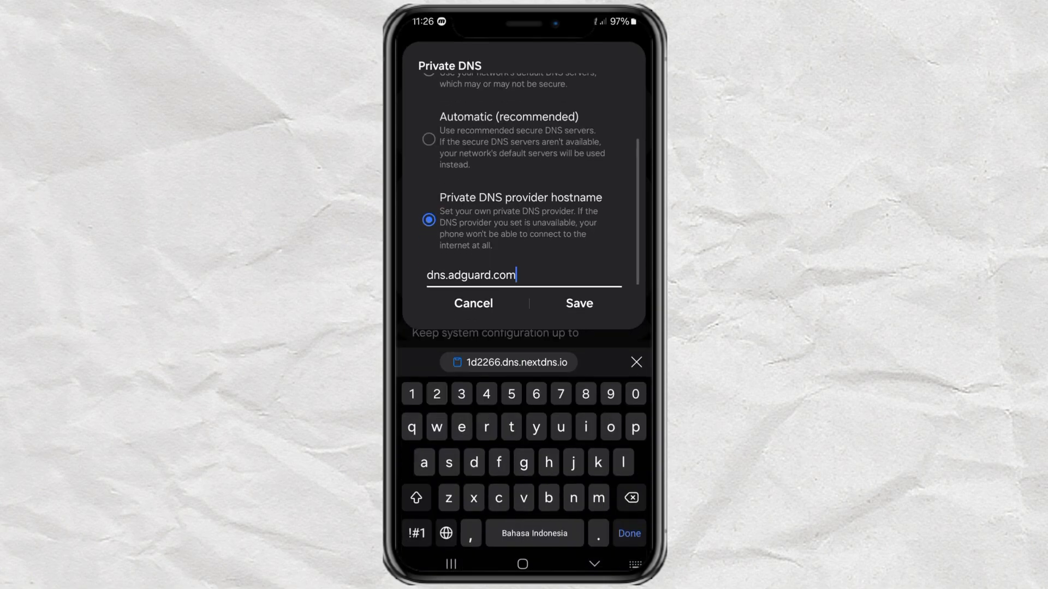
pyautogui.click(629, 498)
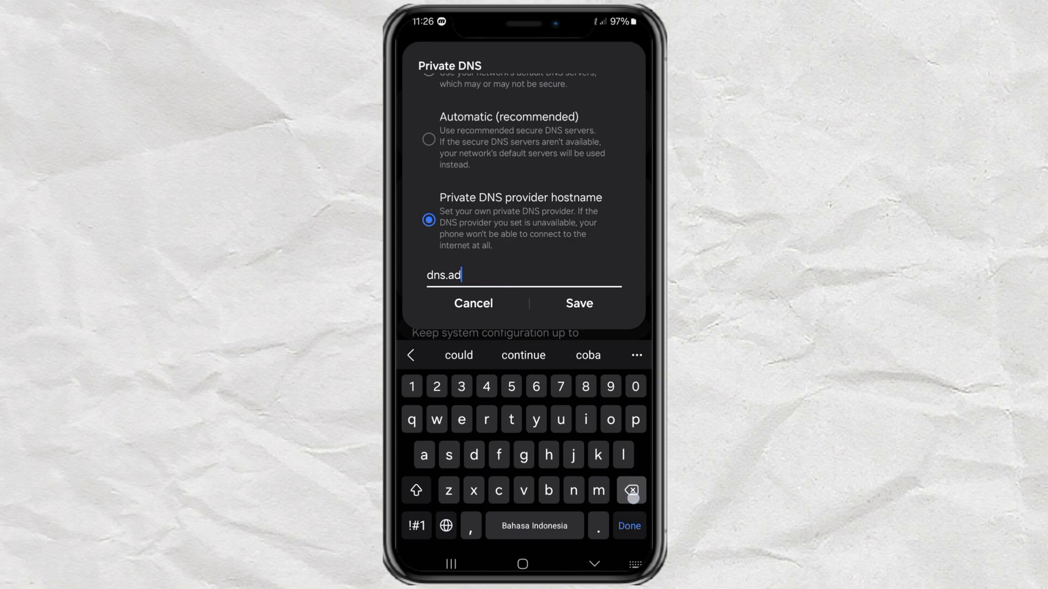
pyautogui.write('1d2266.dns.nextdns.io')
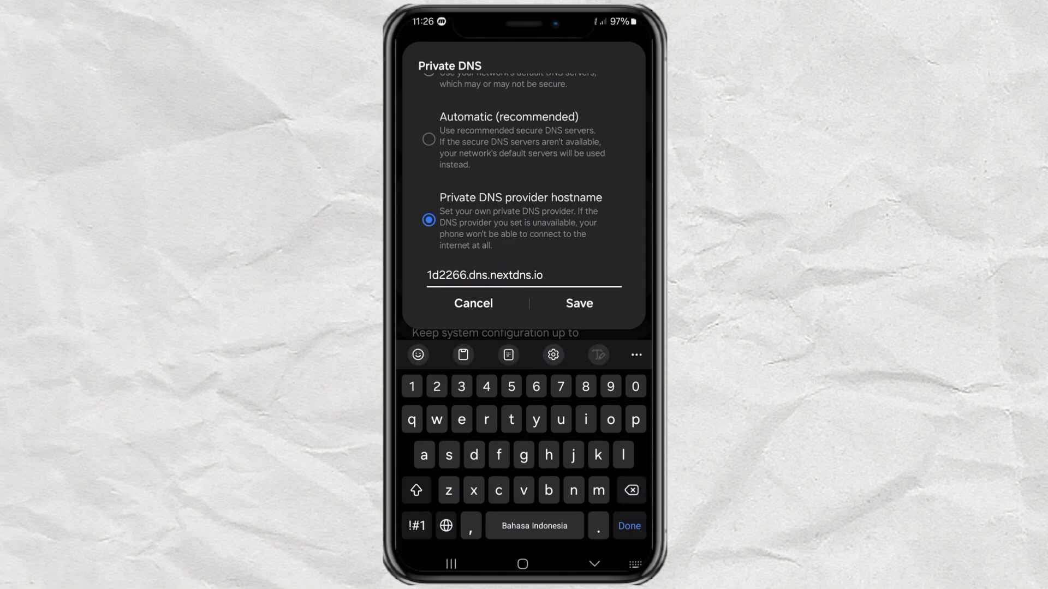
pyautogui.click(578, 303)
pyautogui.write('quora.com')
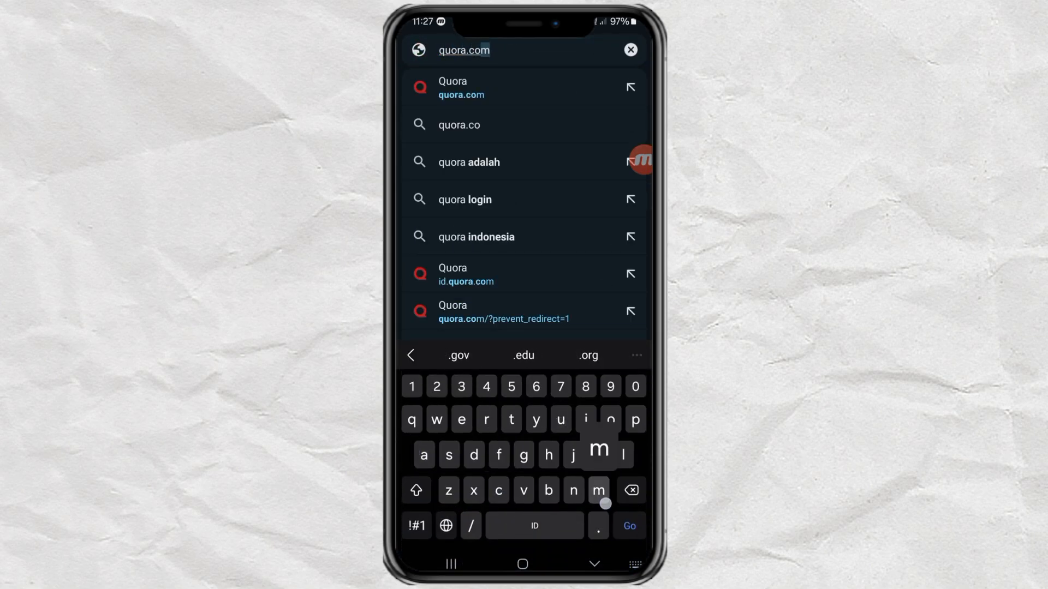
# - Load quora.com, see 'This site can't be reached', and return to the NextDNS tab
pyautogui.click(466, 272)
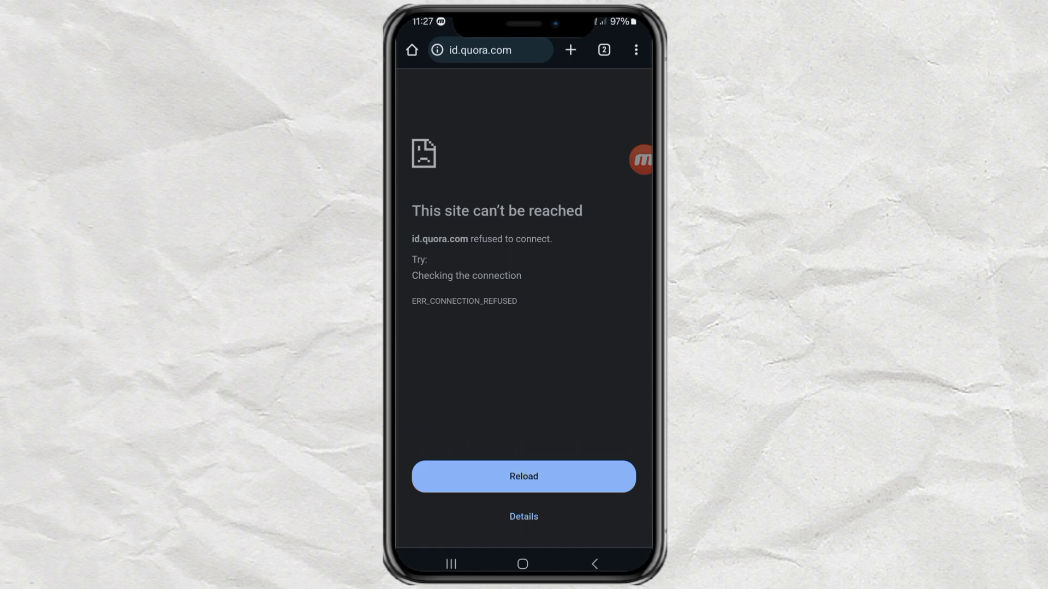
pyautogui.click(523, 477)
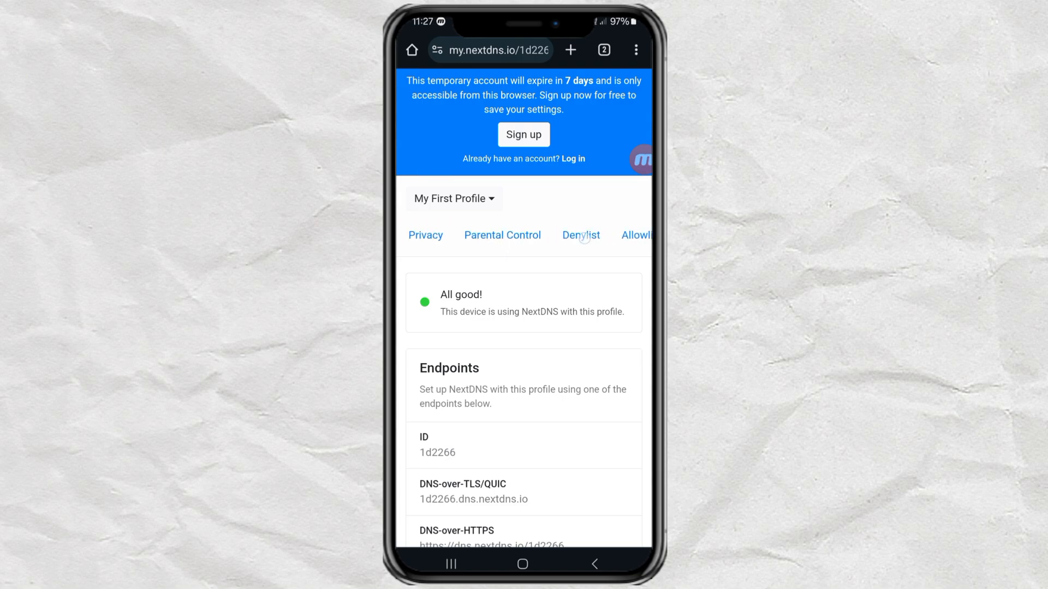
# - View the denylist still holding quora.com and start typing in the 'Add a domain' field
pyautogui.click(580, 235)
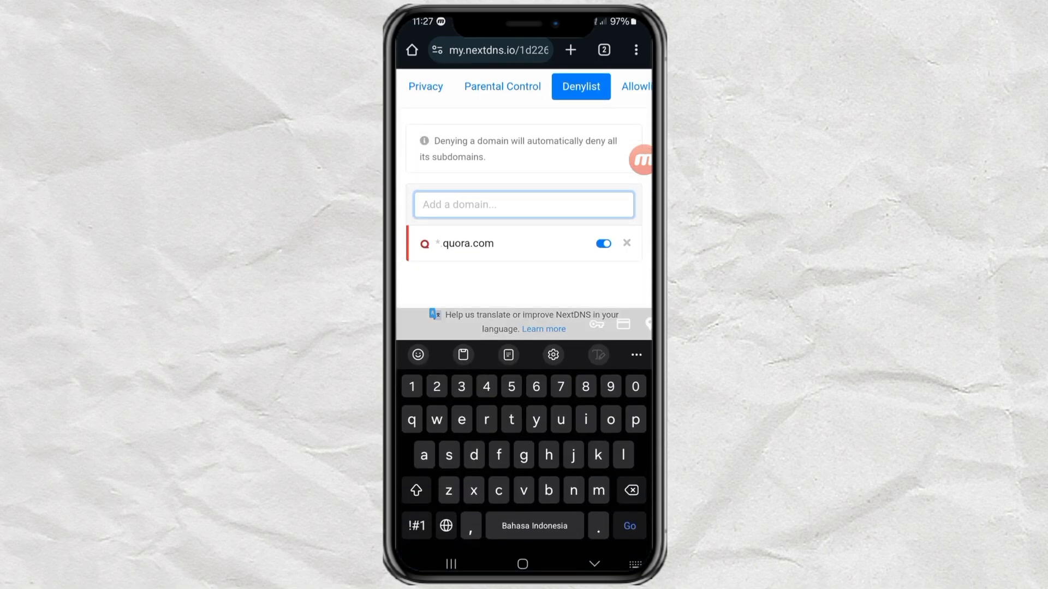
pyautogui.write('mang')
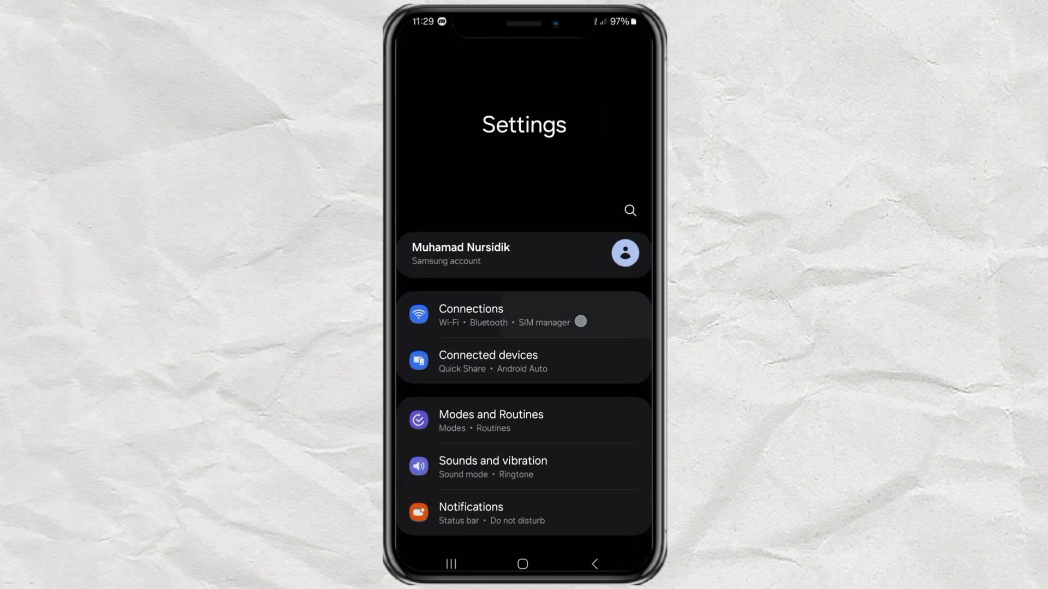
# - Switch Private DNS to Off and save, then return to the NextDNS profile's Privacy section
pyautogui.click(471, 315)
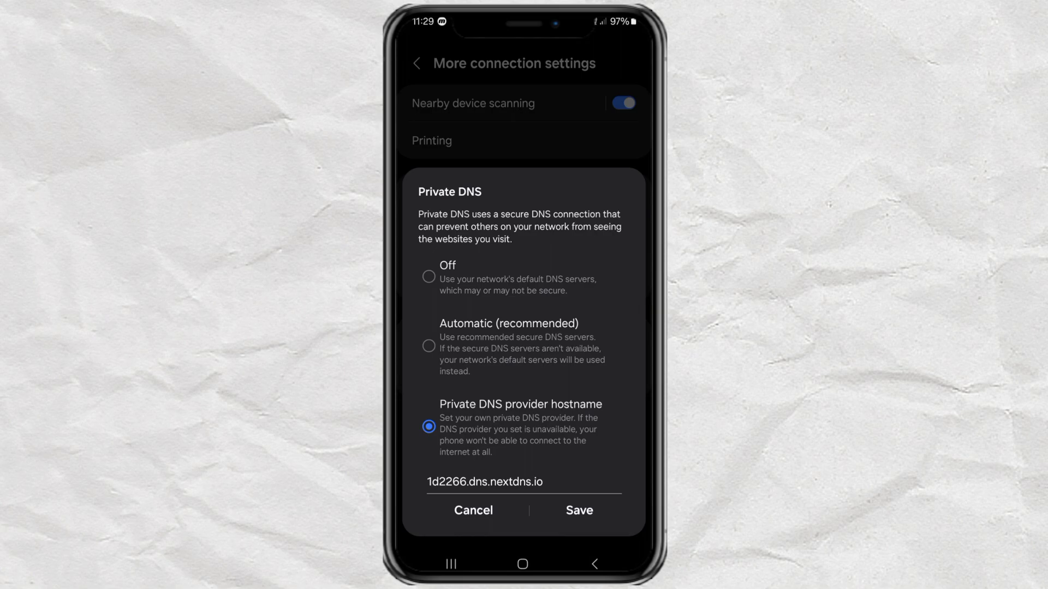
pyautogui.click(428, 275)
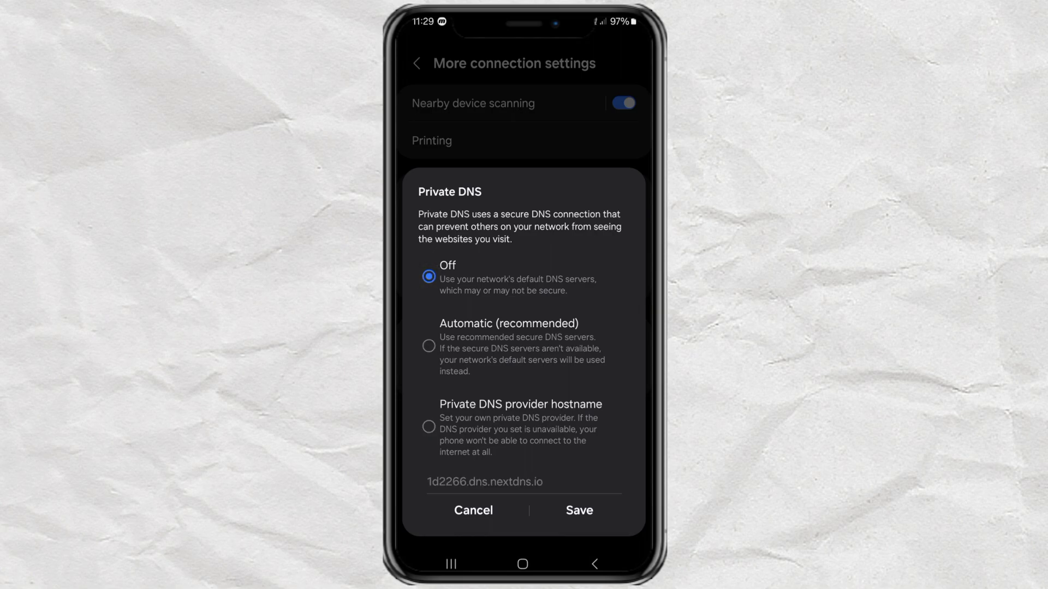
pyautogui.click(472, 511)
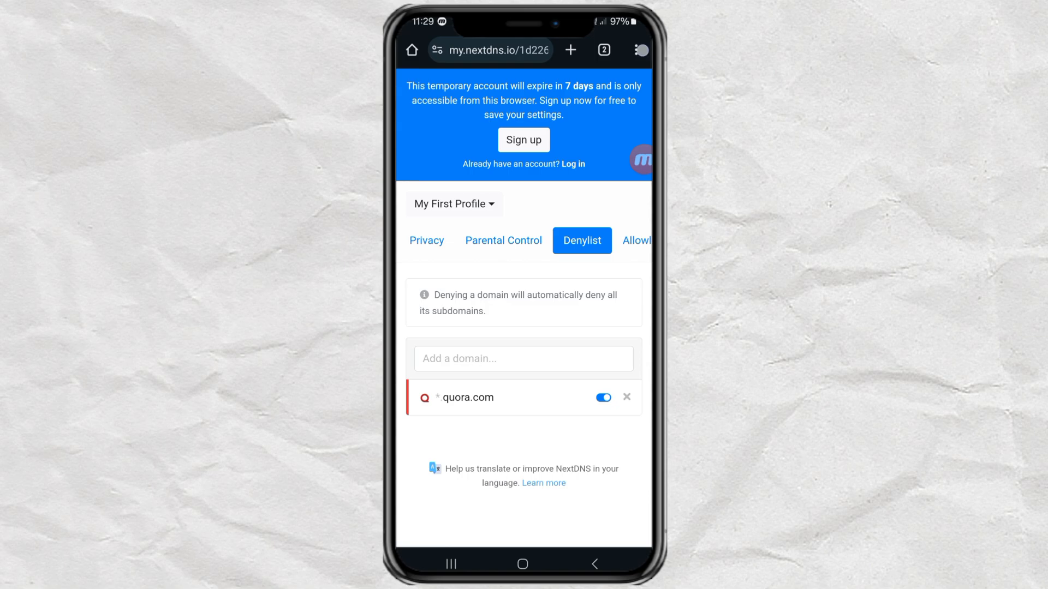
pyautogui.click(426, 240)
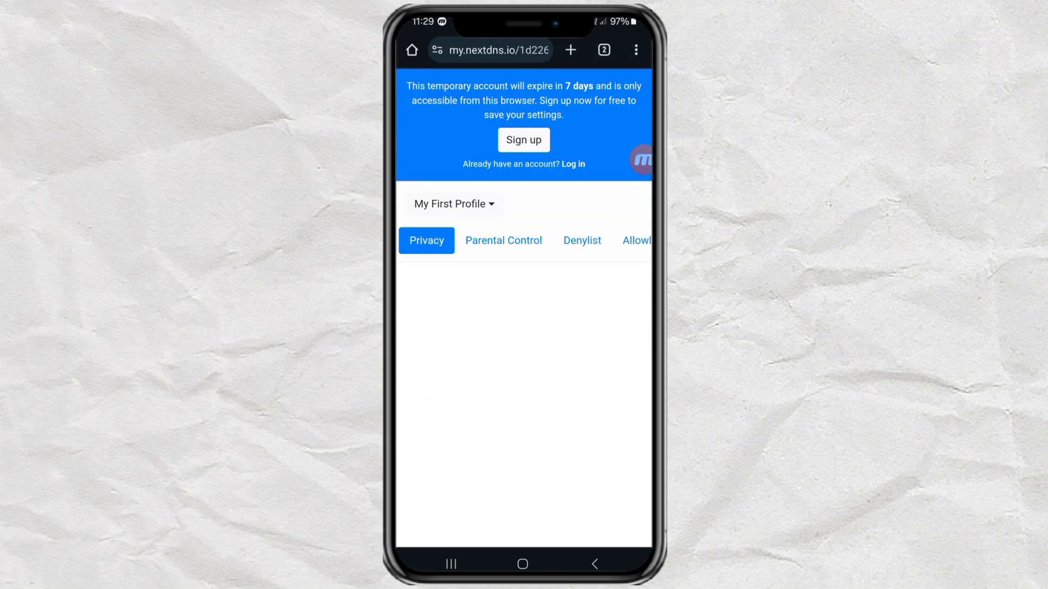